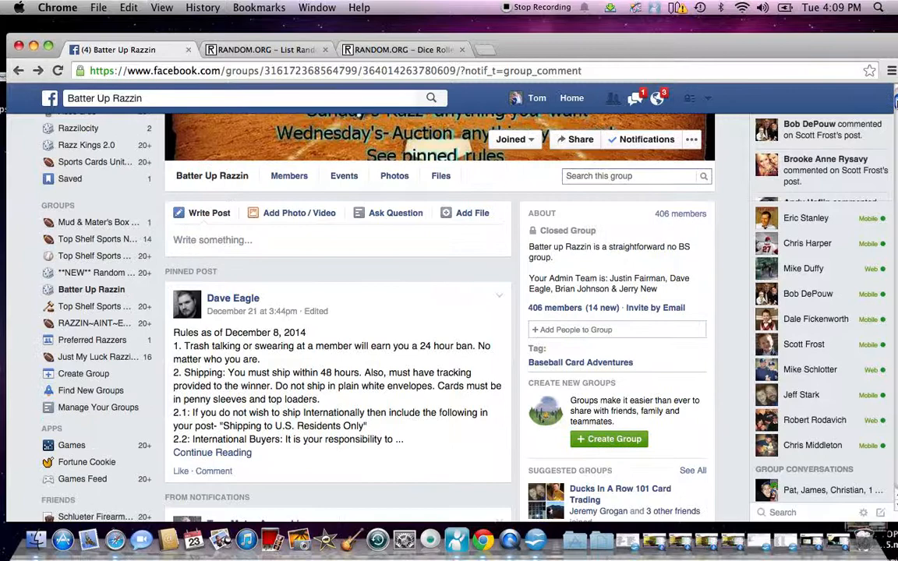
- Post a 'live' comment under the latest box photo in the razz thread
{"action": "scroll", "scroll_direction": "down", "scroll_amount": 3}
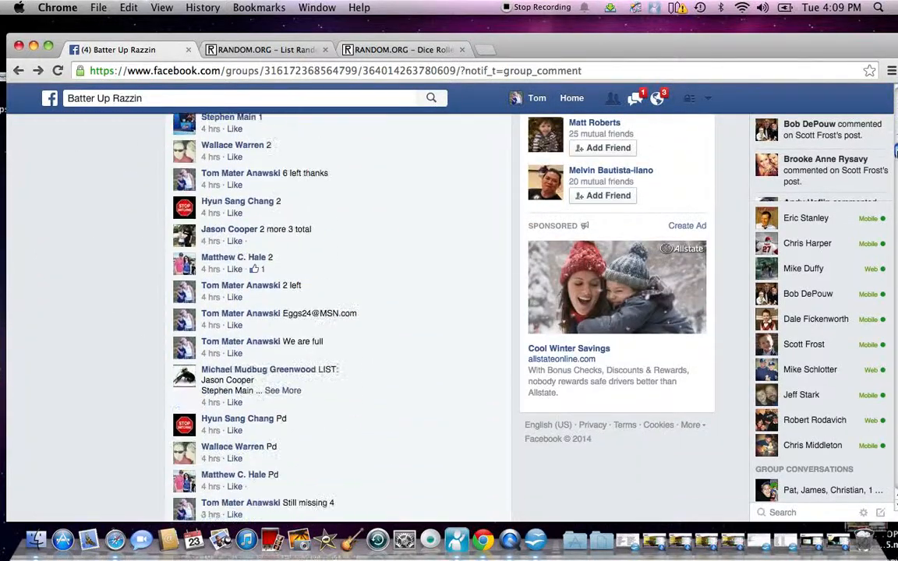
{"action": "scroll", "scroll_direction": "down", "scroll_amount": 3}
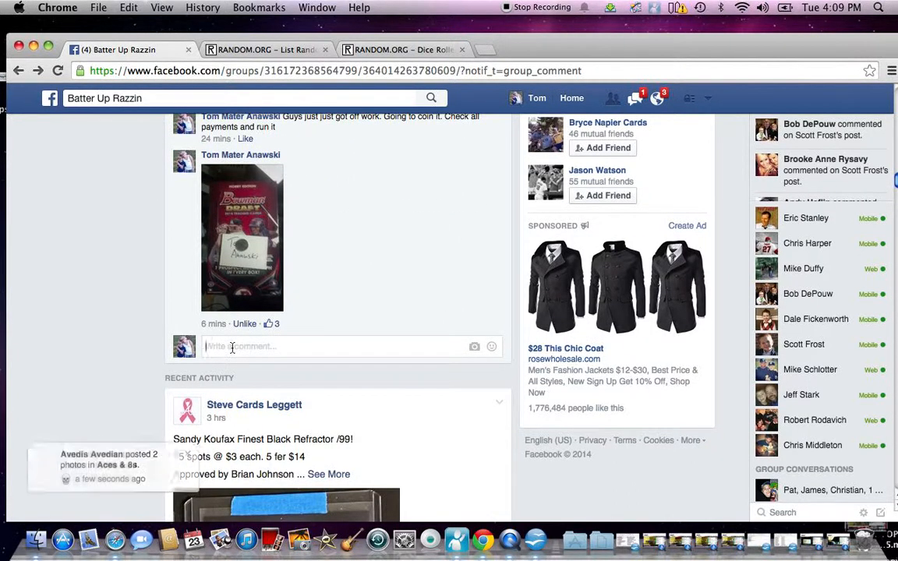
{"action": "type", "text": "live"}
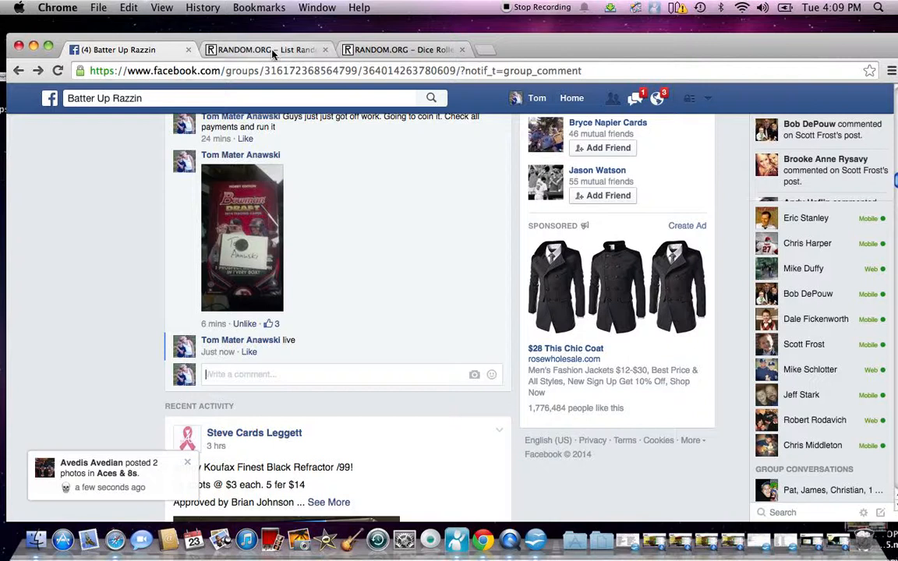
- Roll two virtual dice on RANDOM.ORG, getting 3 and 2, then return to the List Randomizer
{"action": "left_click", "coordinate": [267, 49]}
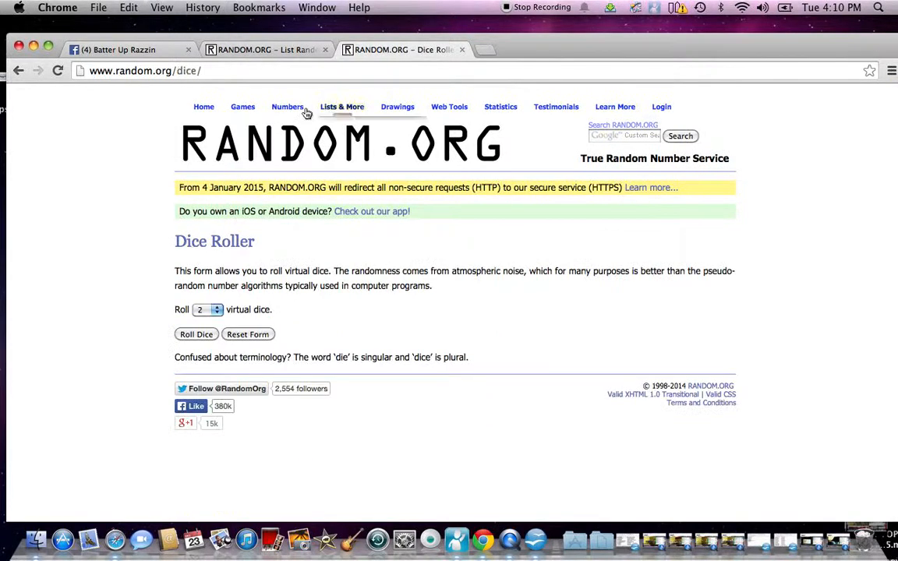
{"action": "left_click", "coordinate": [196, 334]}
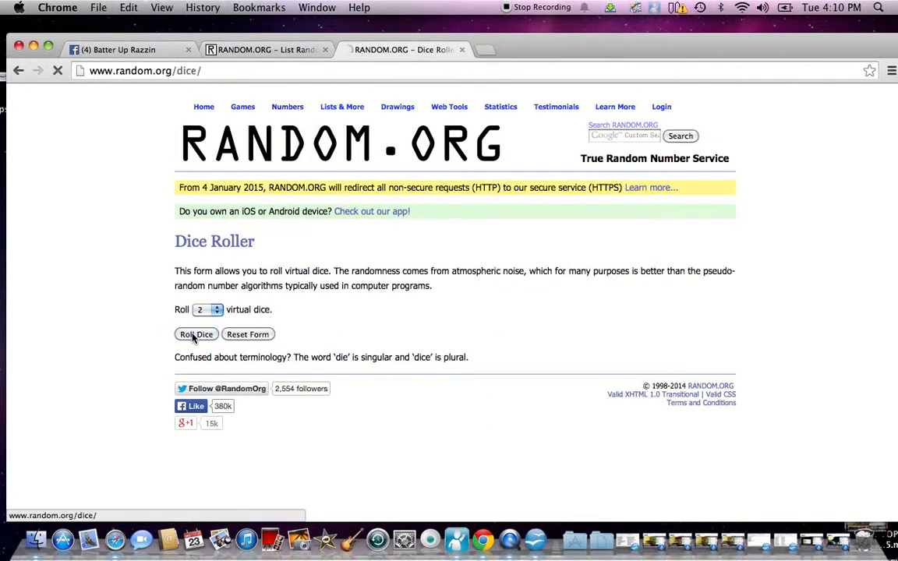
{"action": "left_click", "coordinate": [195, 334]}
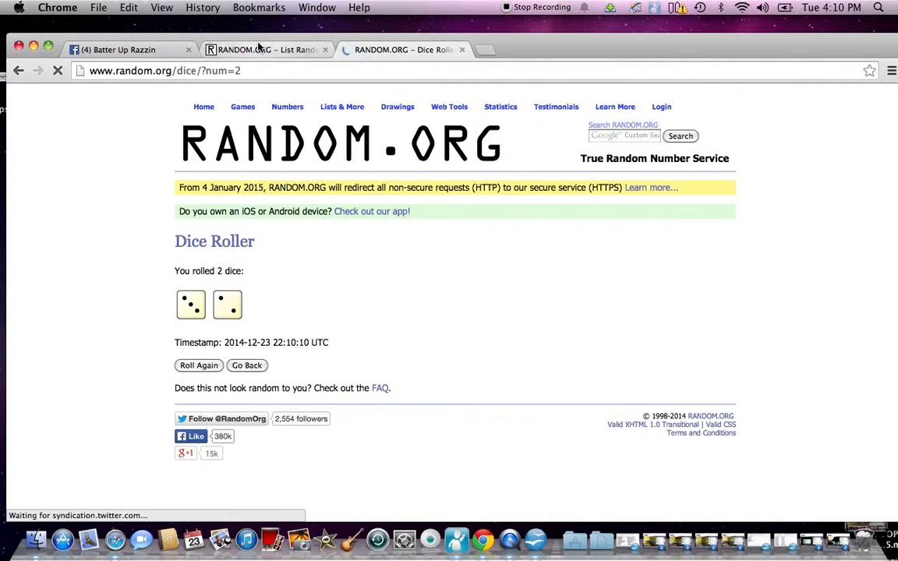
{"action": "left_click", "coordinate": [268, 49]}
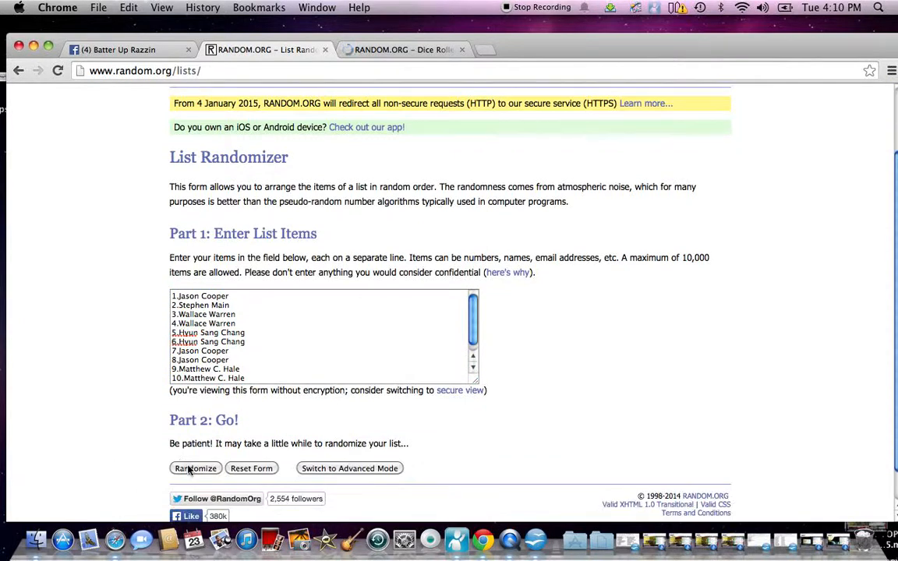
{"action": "mouse_move", "coordinate": [542, 193]}
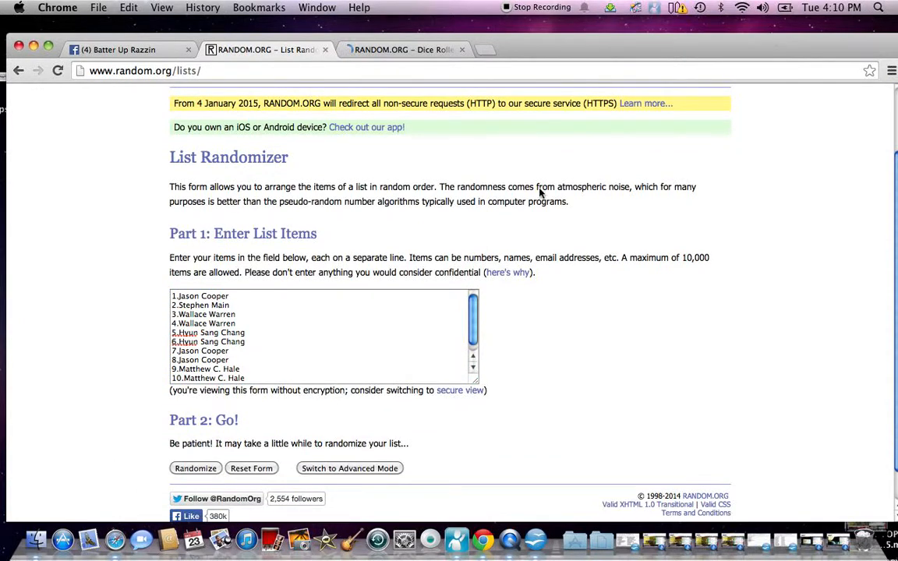
- Randomize the ten-name spot list five times, matching the dice total of 5
{"action": "left_click", "coordinate": [196, 468]}
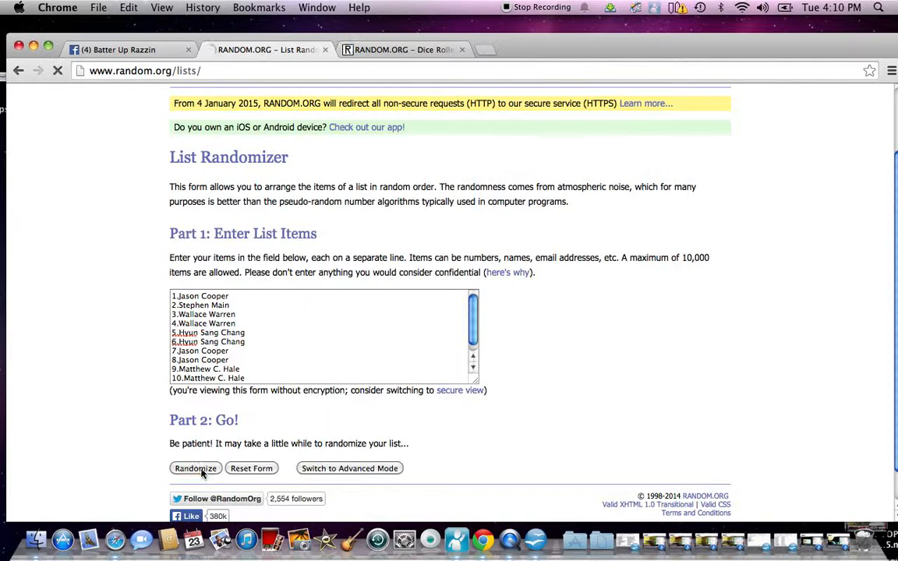
{"action": "left_click", "coordinate": [195, 469]}
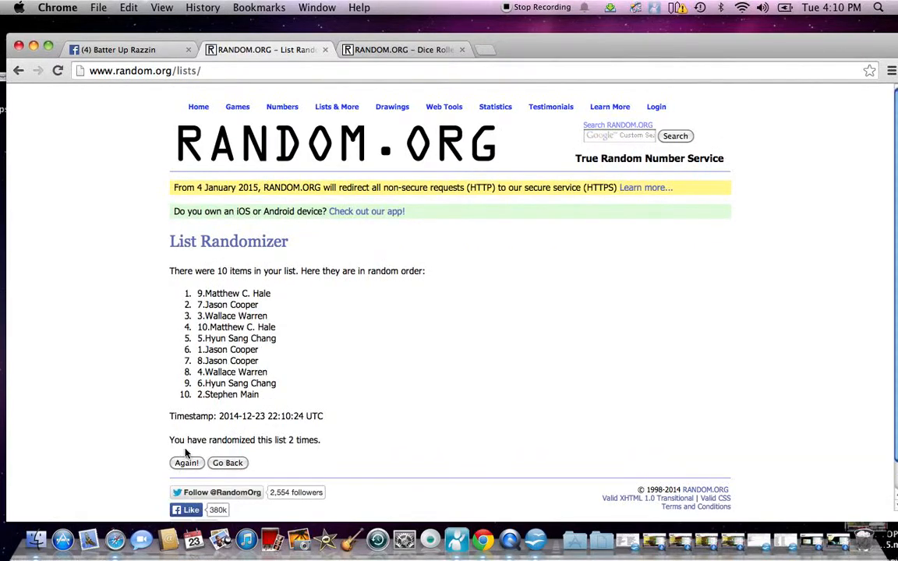
{"action": "left_click", "coordinate": [187, 462]}
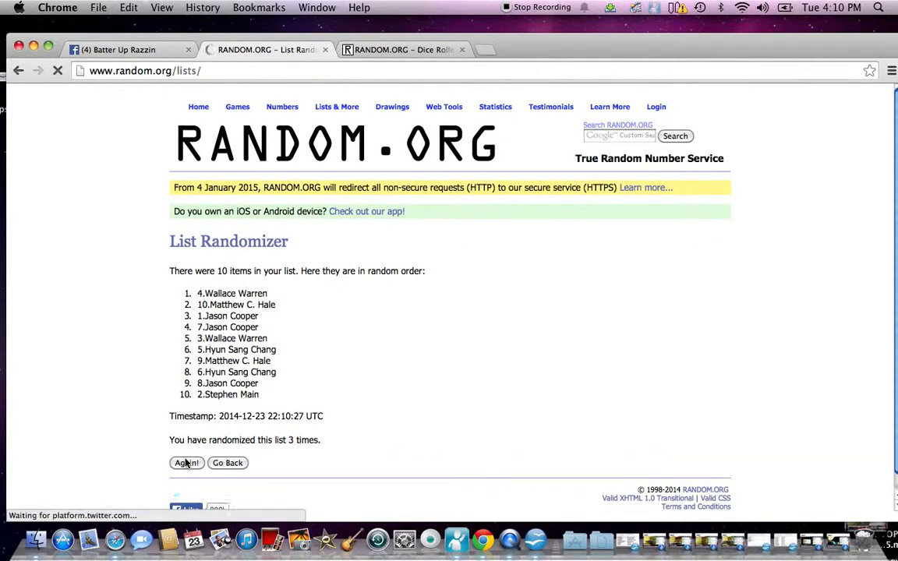
{"action": "left_click", "coordinate": [187, 462]}
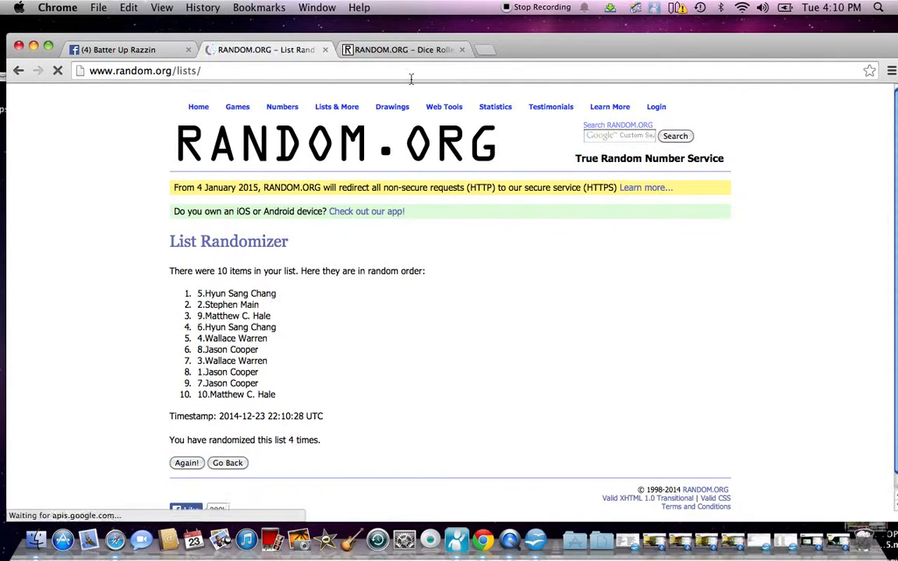
{"action": "left_click", "coordinate": [402, 49]}
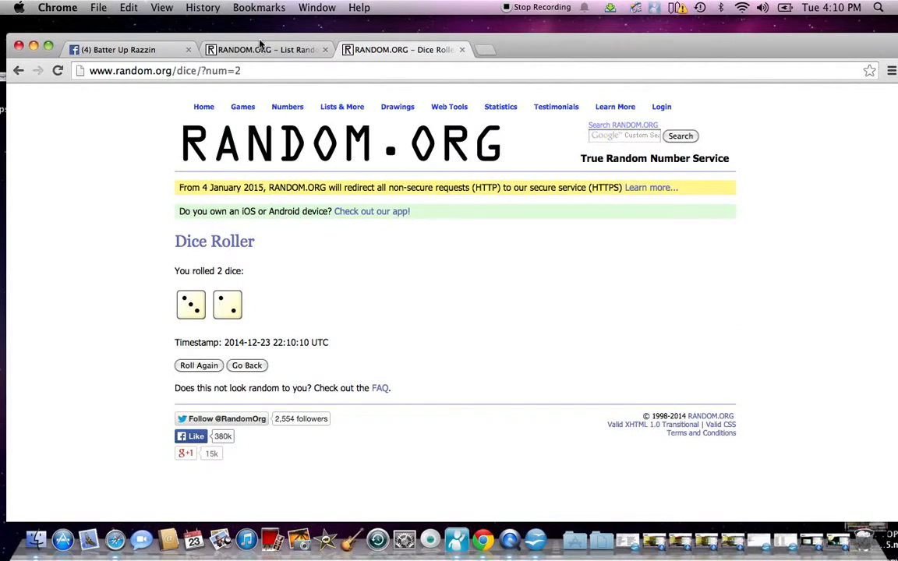
{"action": "left_click", "coordinate": [265, 49]}
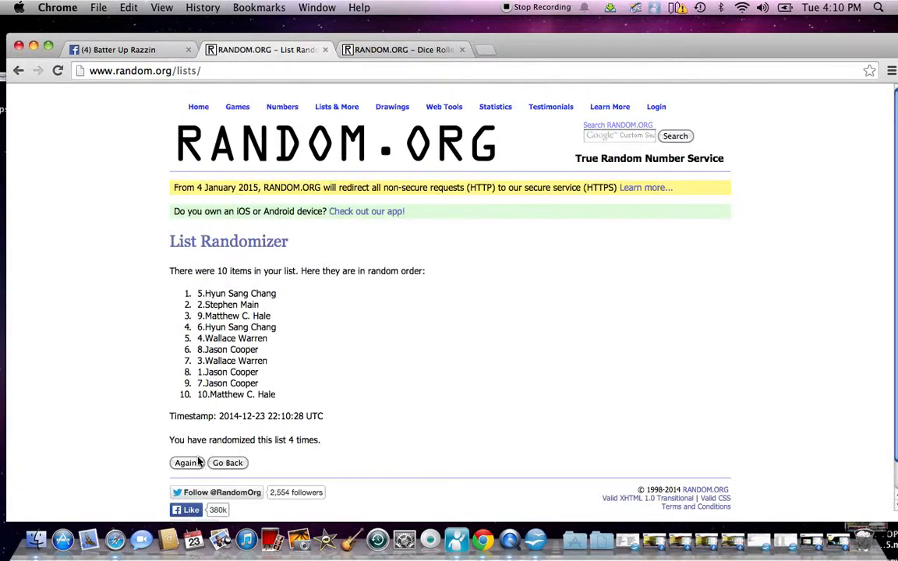
{"action": "left_click", "coordinate": [185, 462]}
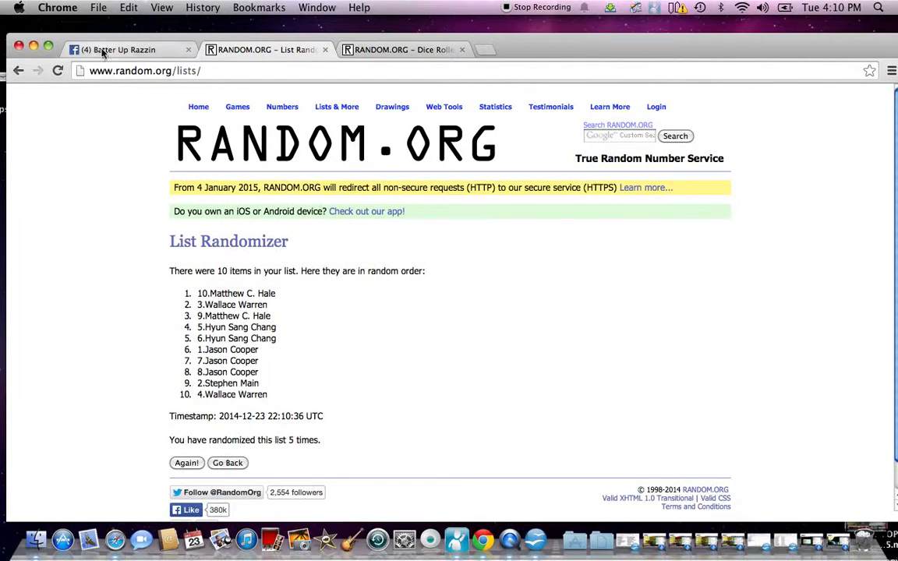
- Post a 'done' comment in the Facebook group thread
{"action": "left_click", "coordinate": [124, 49]}
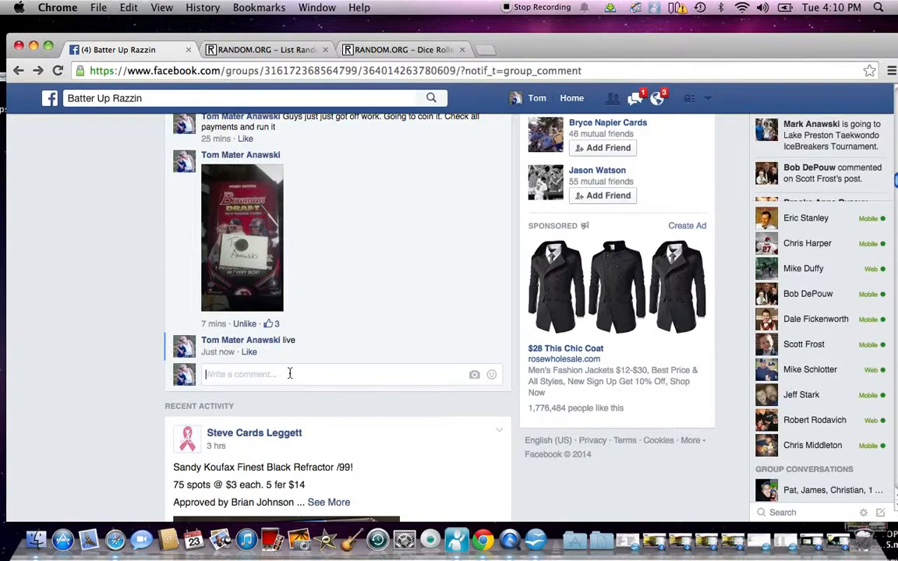
{"action": "type", "text": "done"}
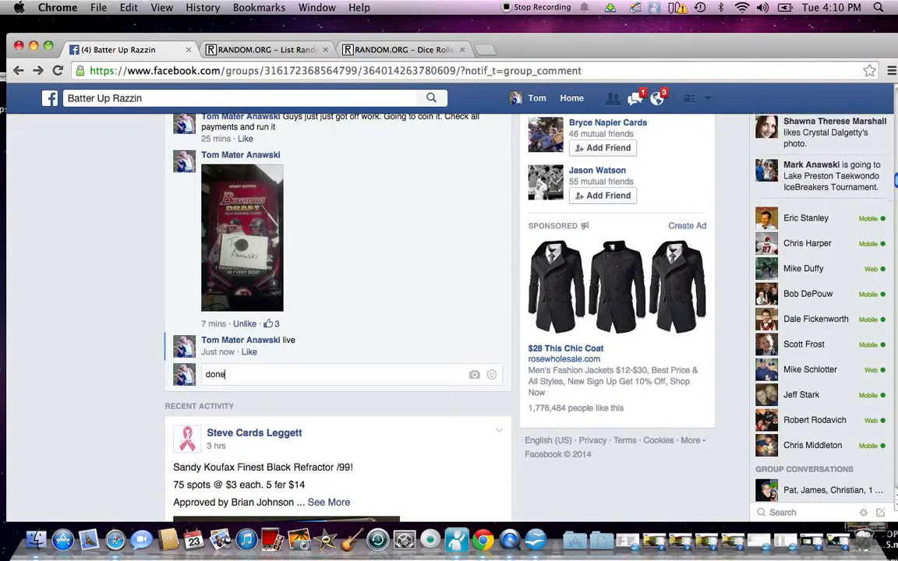
{"action": "key", "text": "enter"}
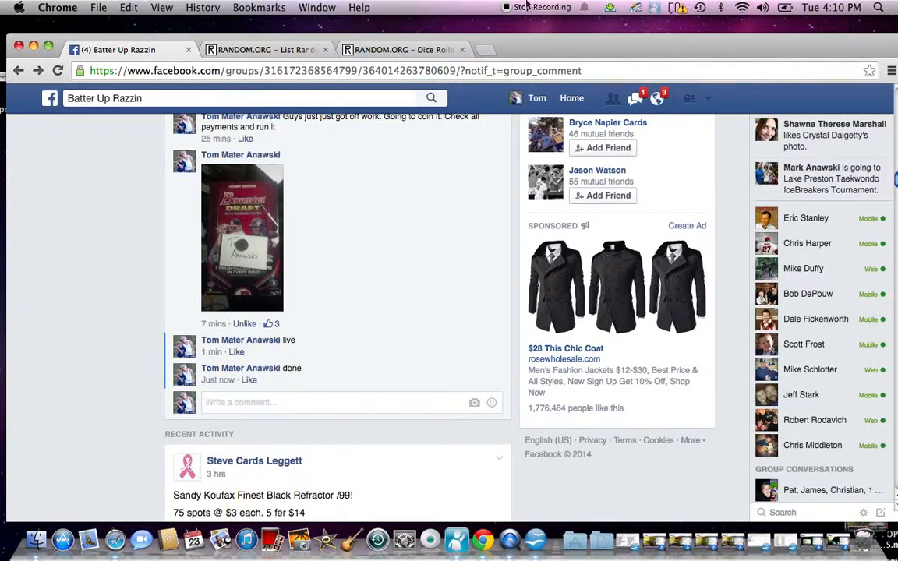